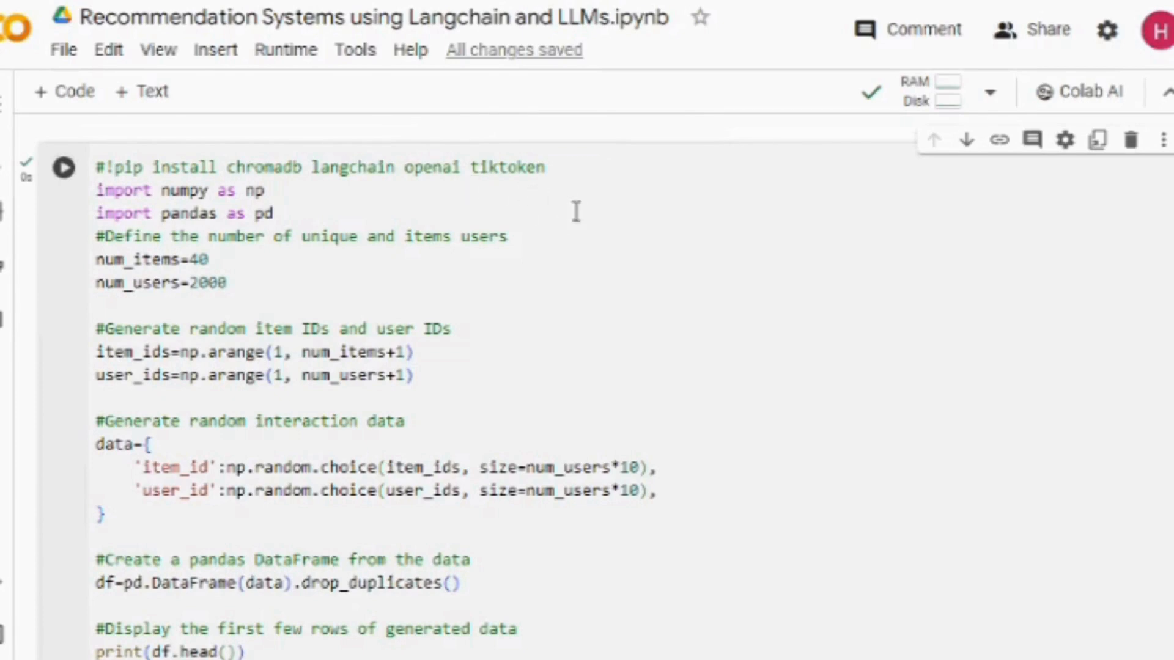
mouse_move(460, 281)
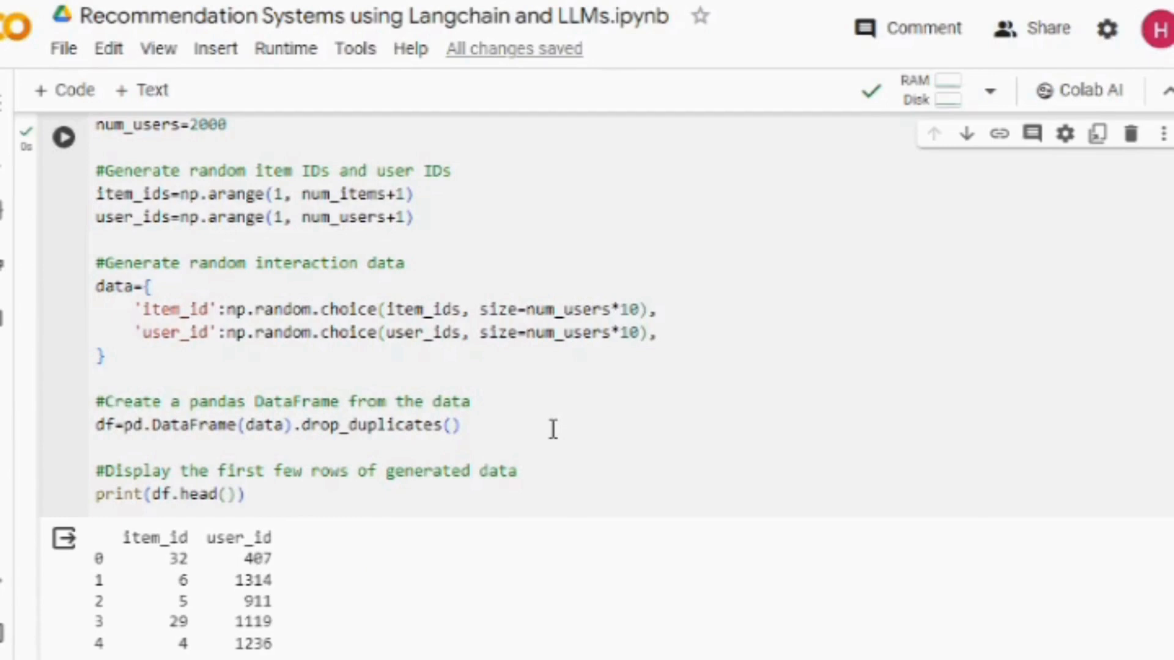
mouse_move(295, 593)
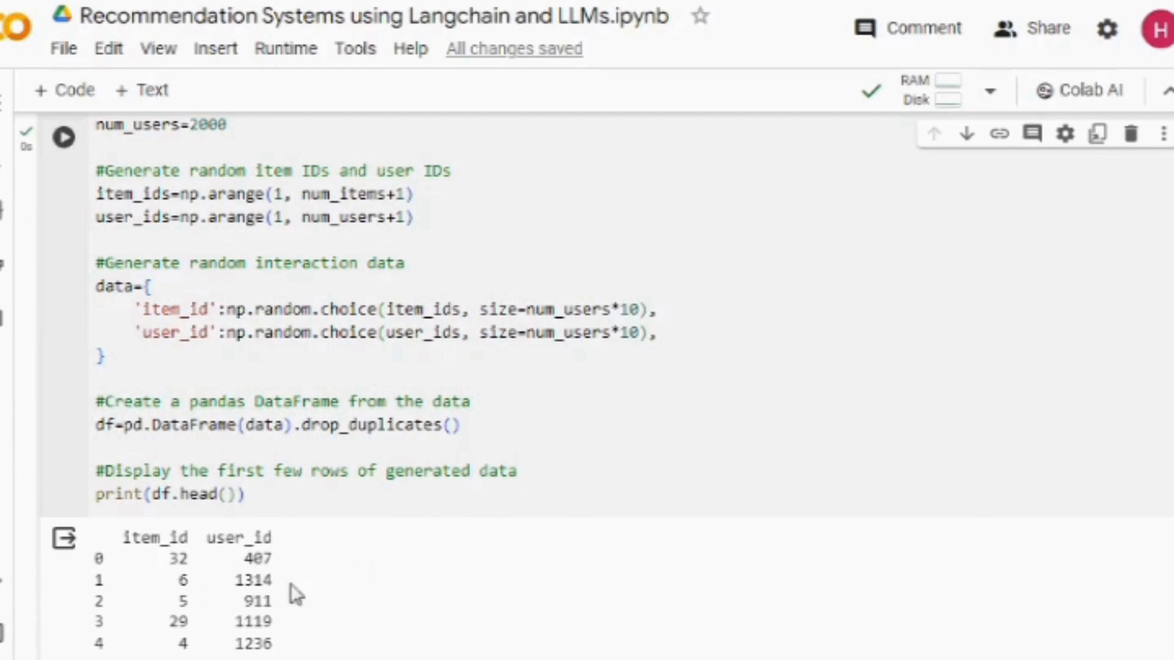
mouse_move(363, 587)
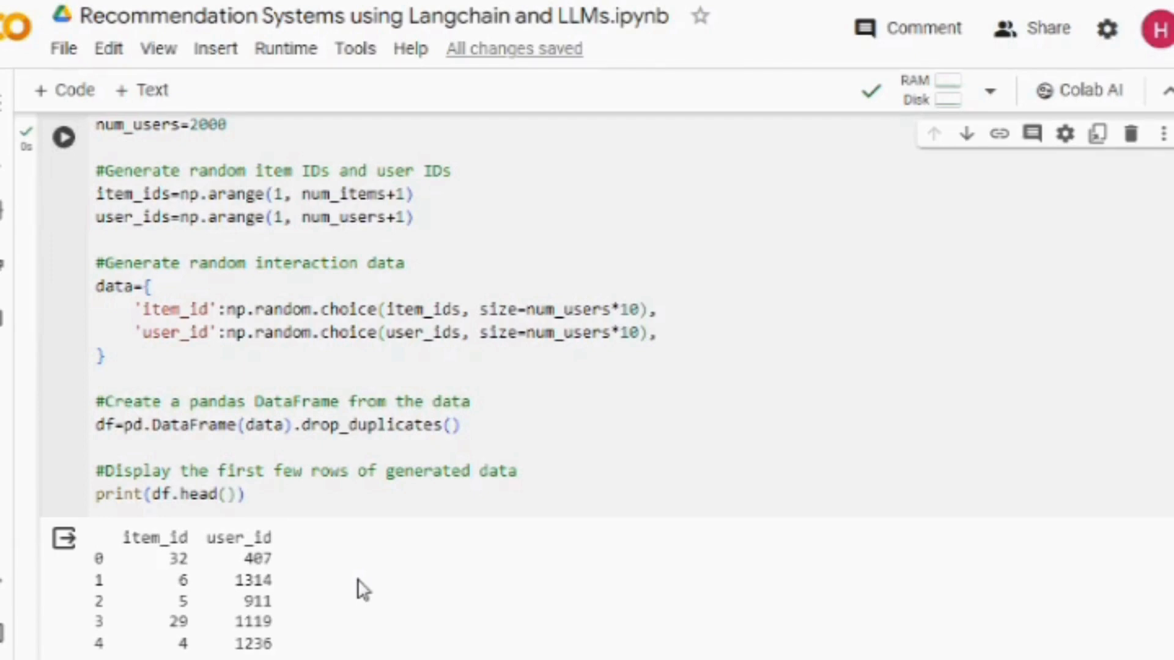
mouse_move(907, 386)
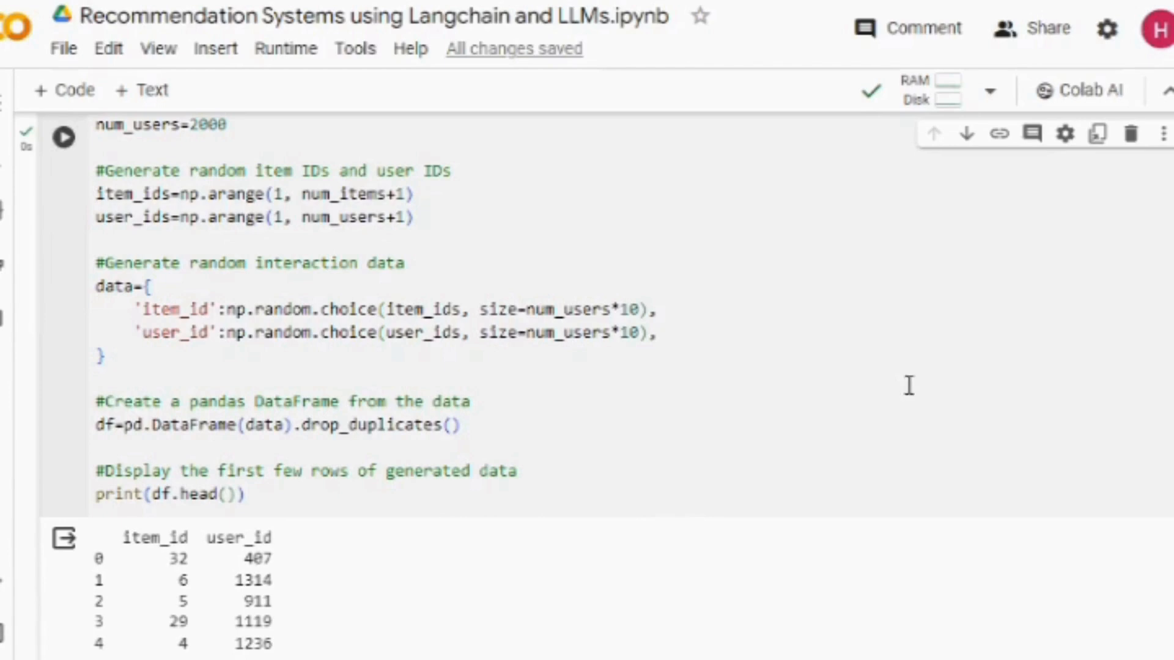
mouse_move(807, 326)
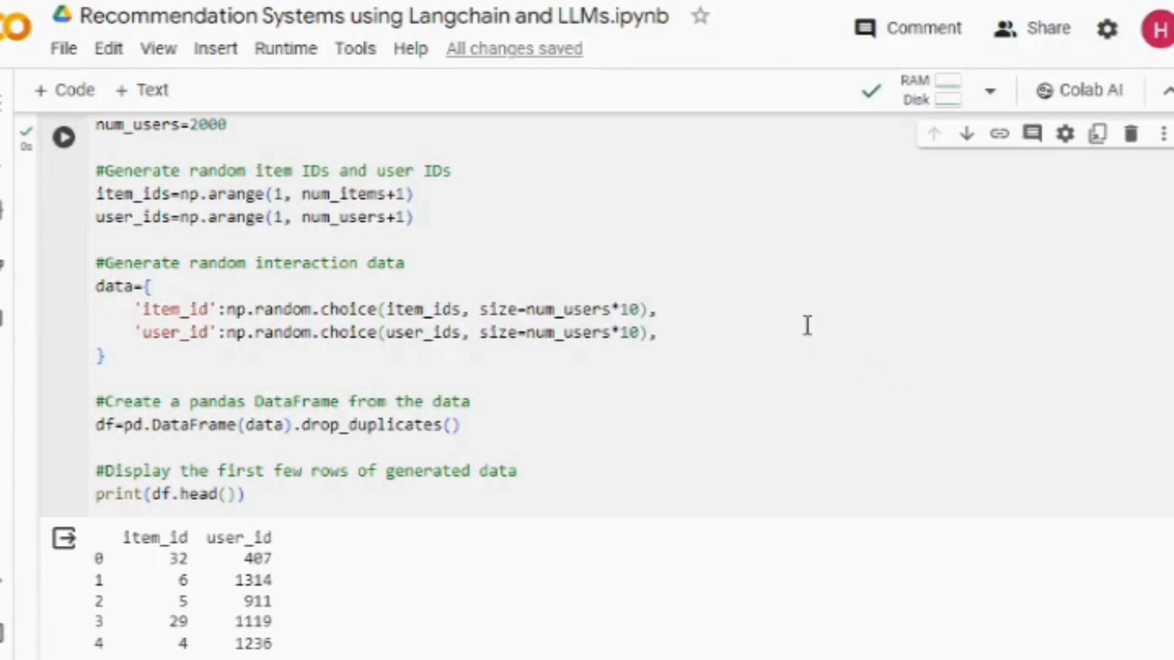
mouse_move(807, 456)
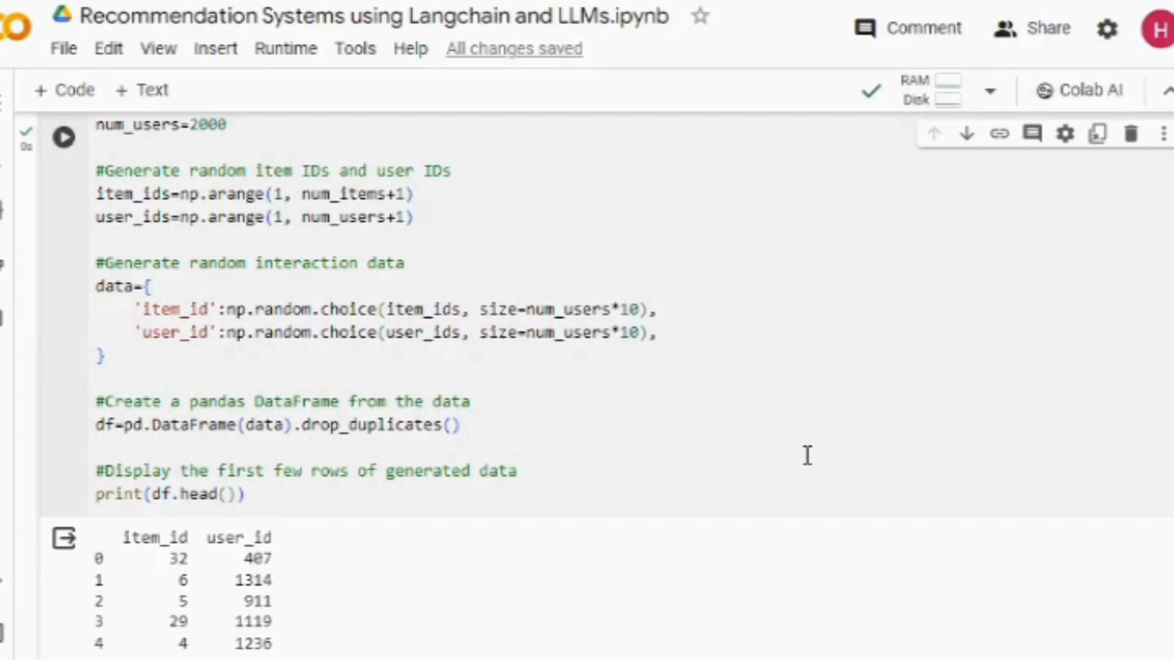
mouse_move(836, 445)
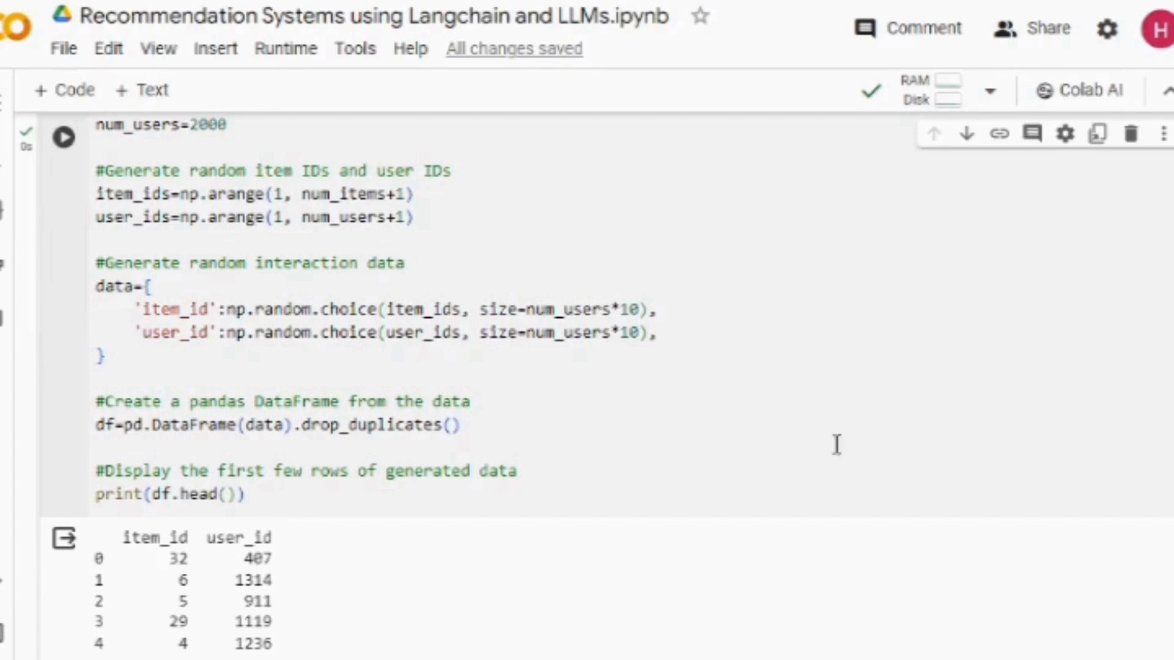
mouse_move(561, 216)
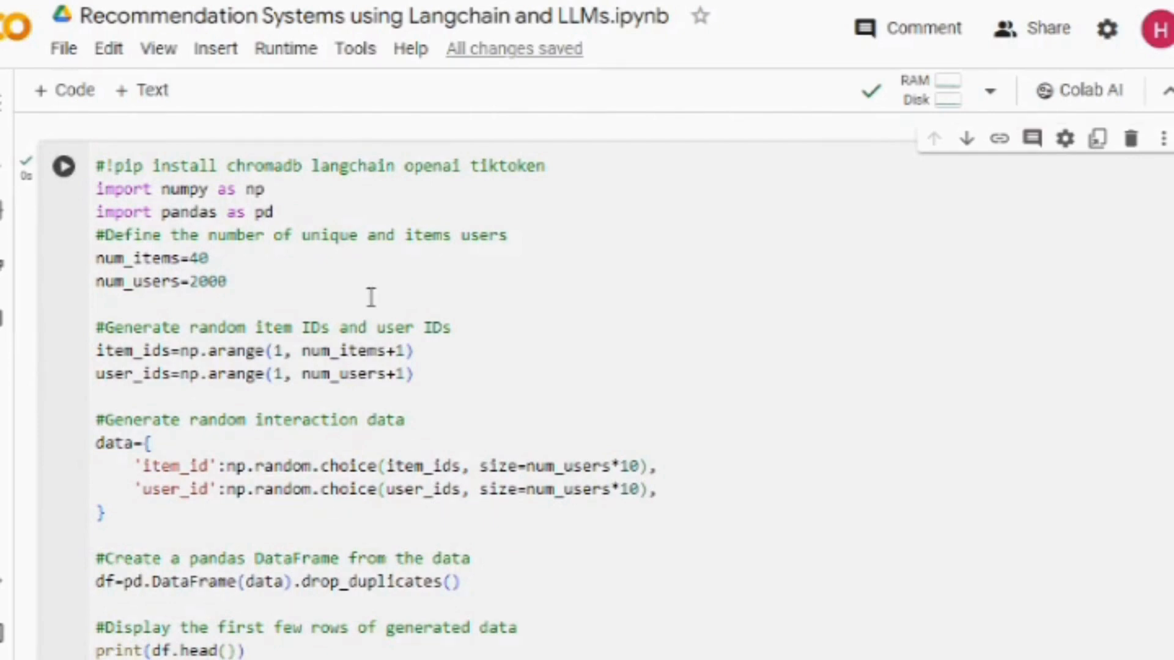
mouse_move(631, 349)
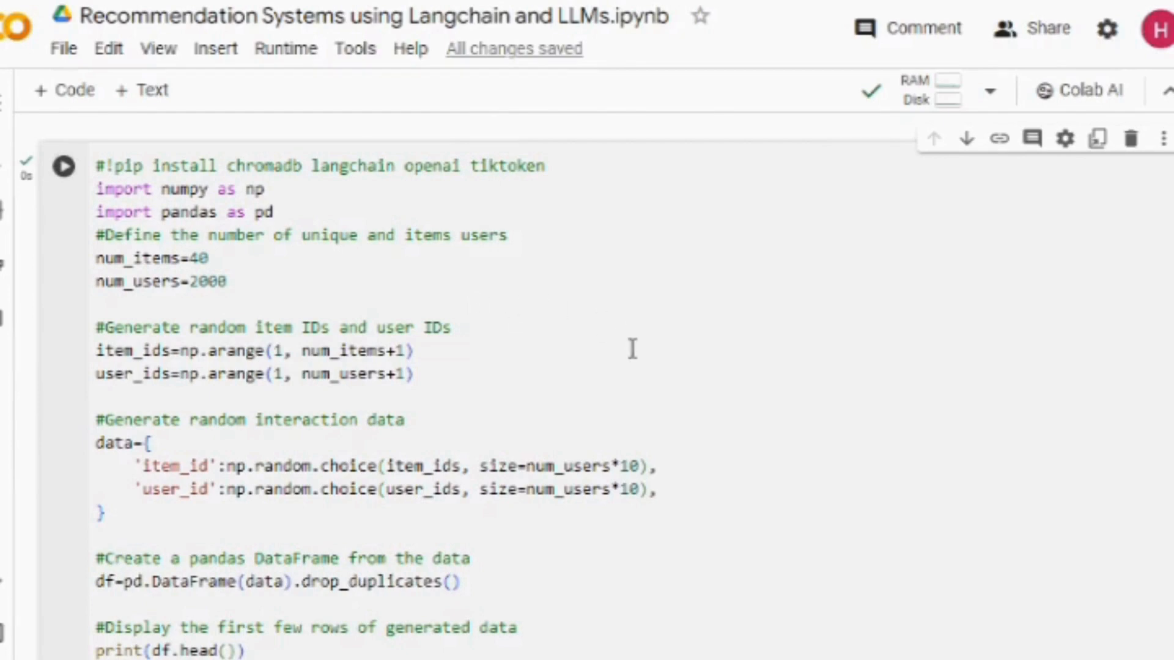
mouse_move(786, 361)
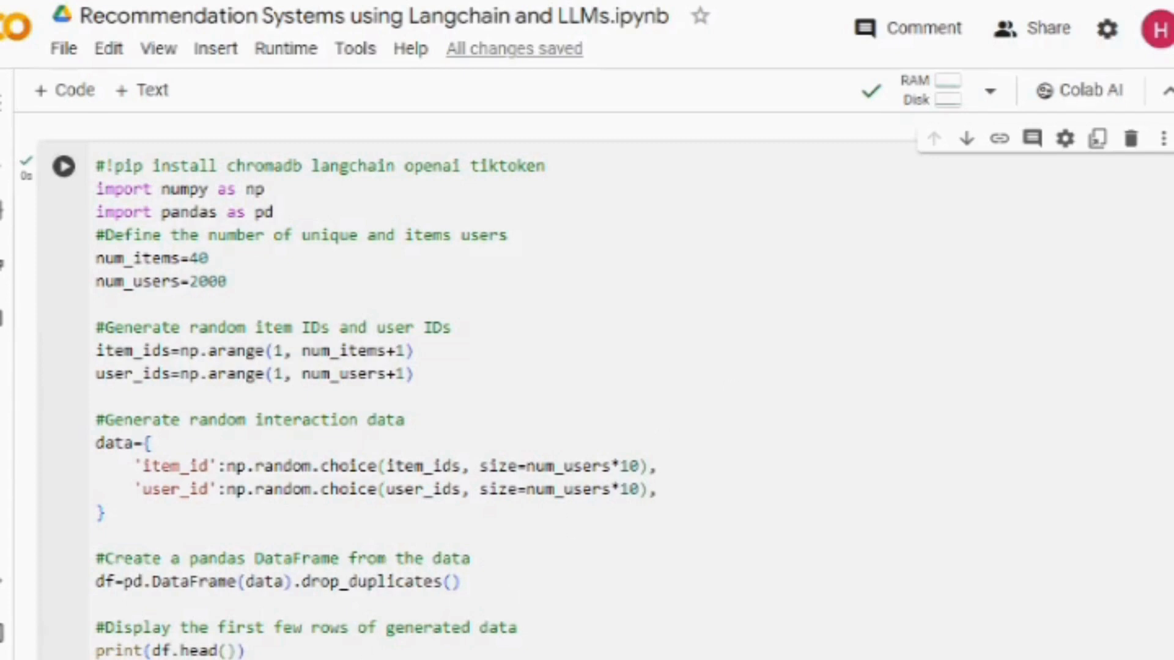
mouse_move(444, 636)
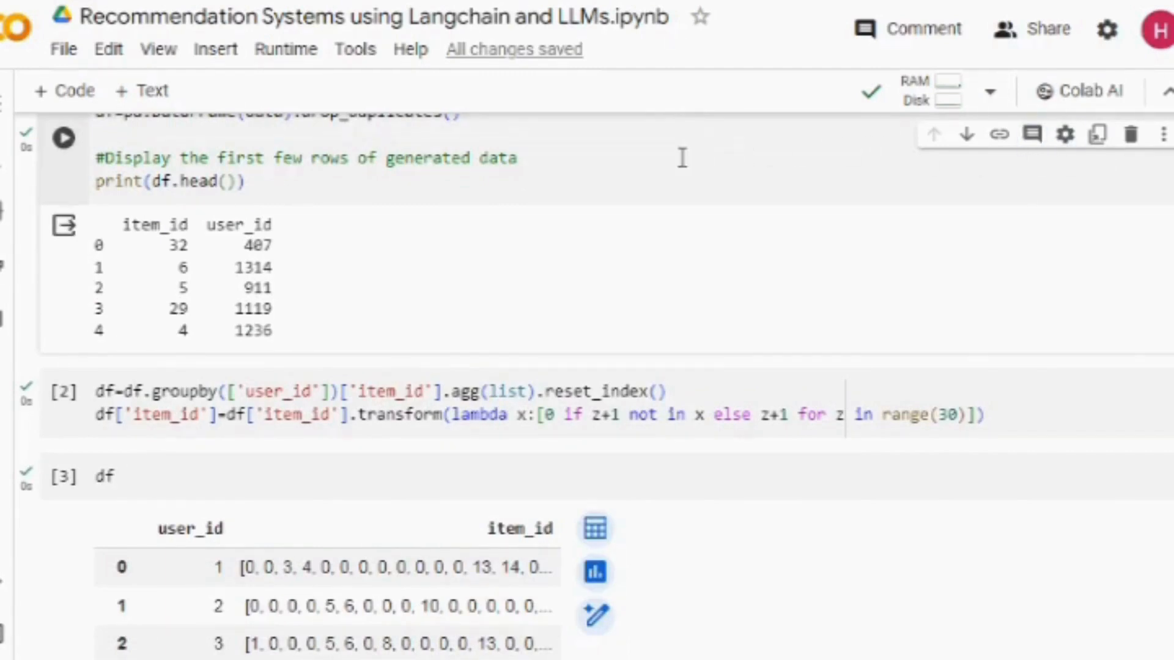
mouse_move(587, 163)
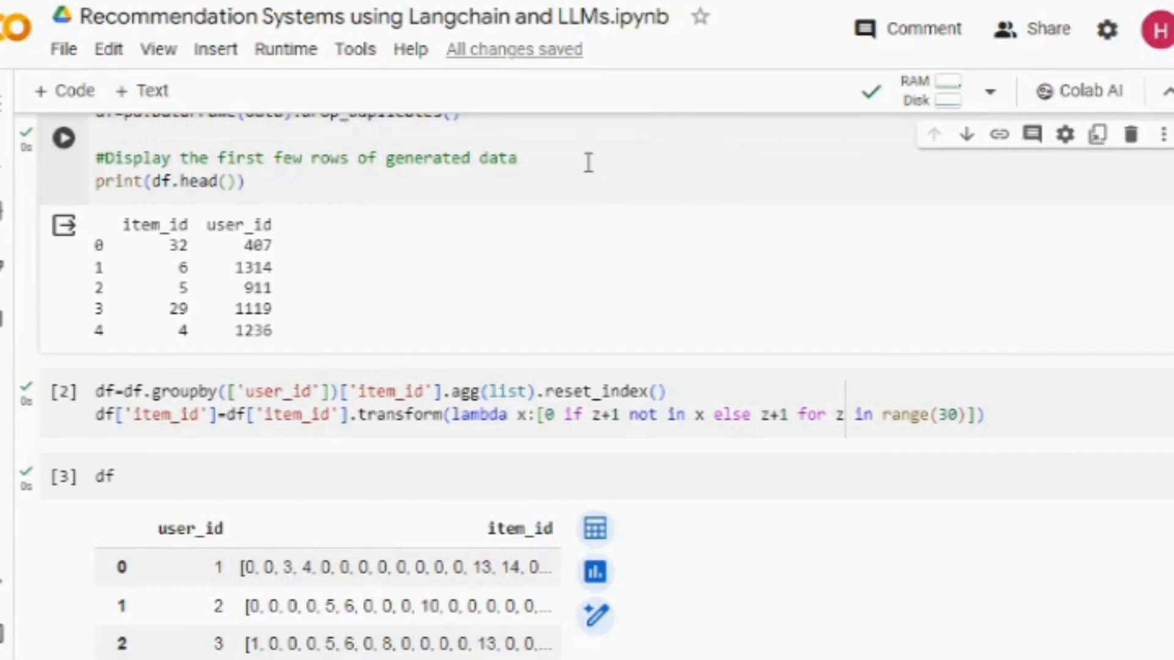
scroll("down", 3)
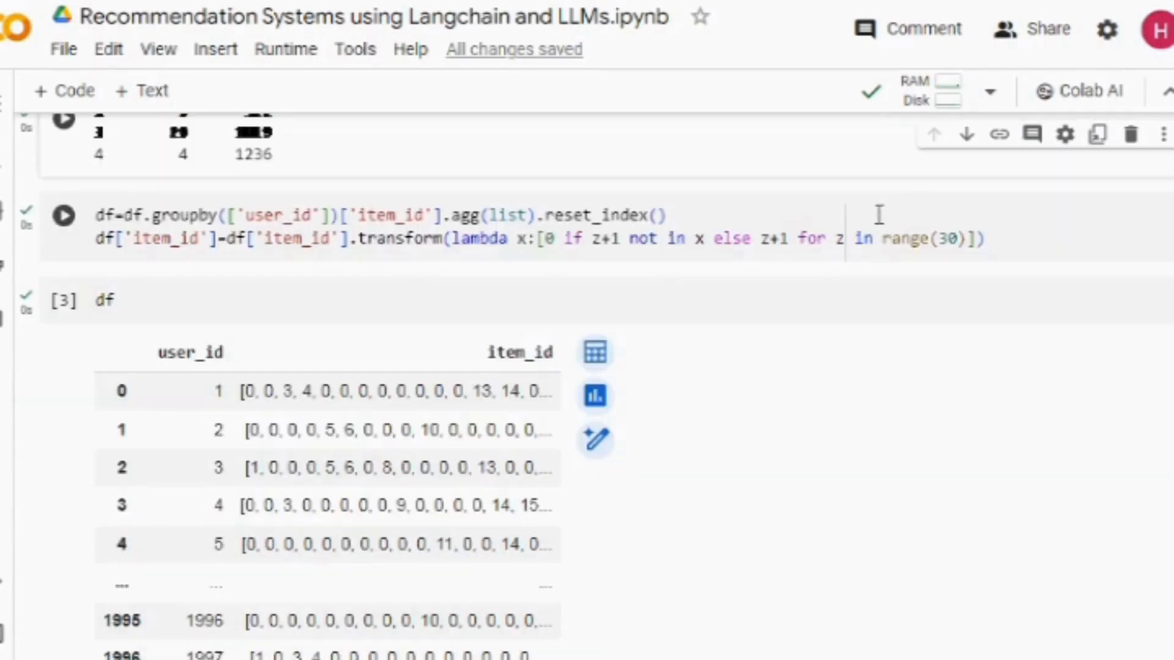
mouse_move(1000, 210)
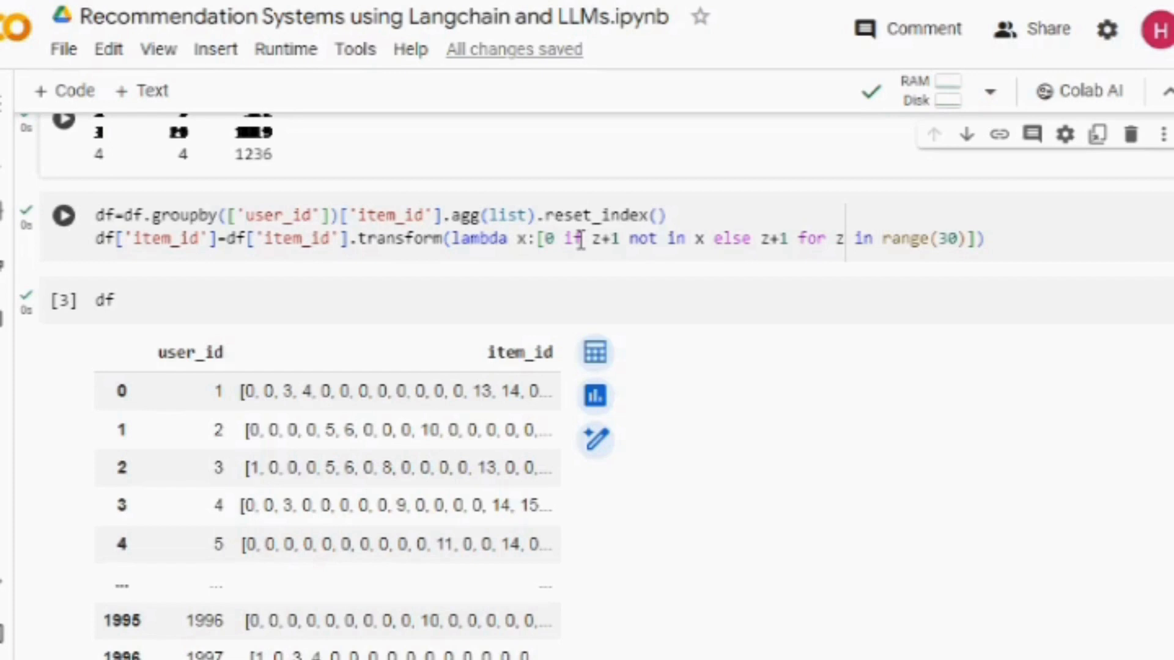
left_click(63, 215)
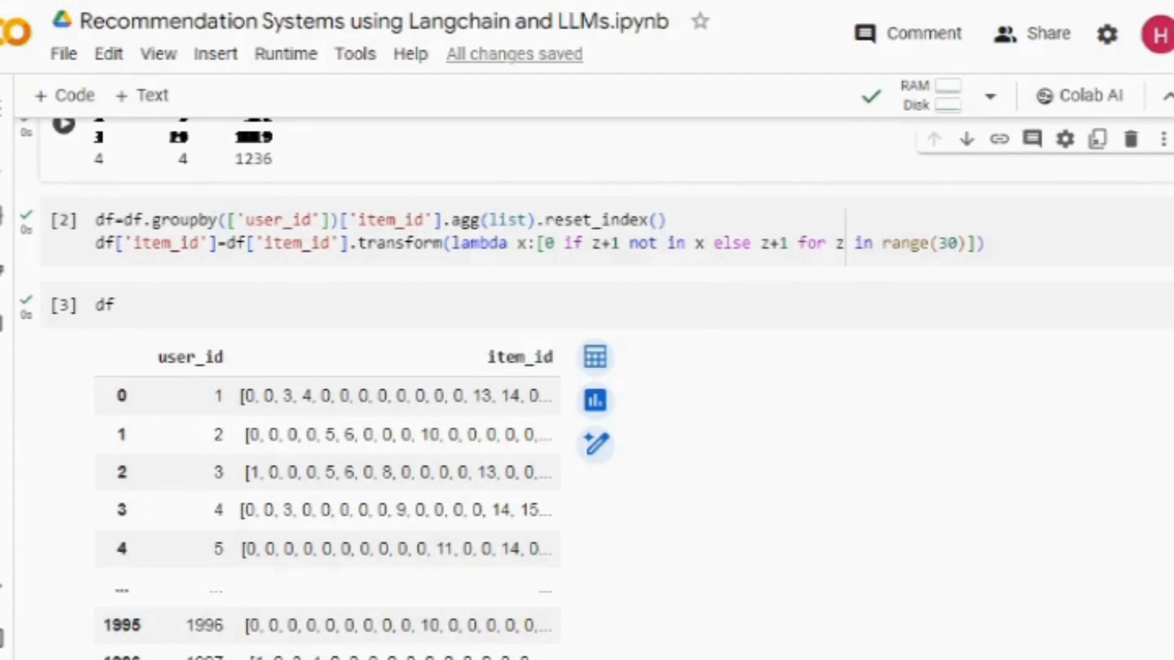
scroll("down", 3)
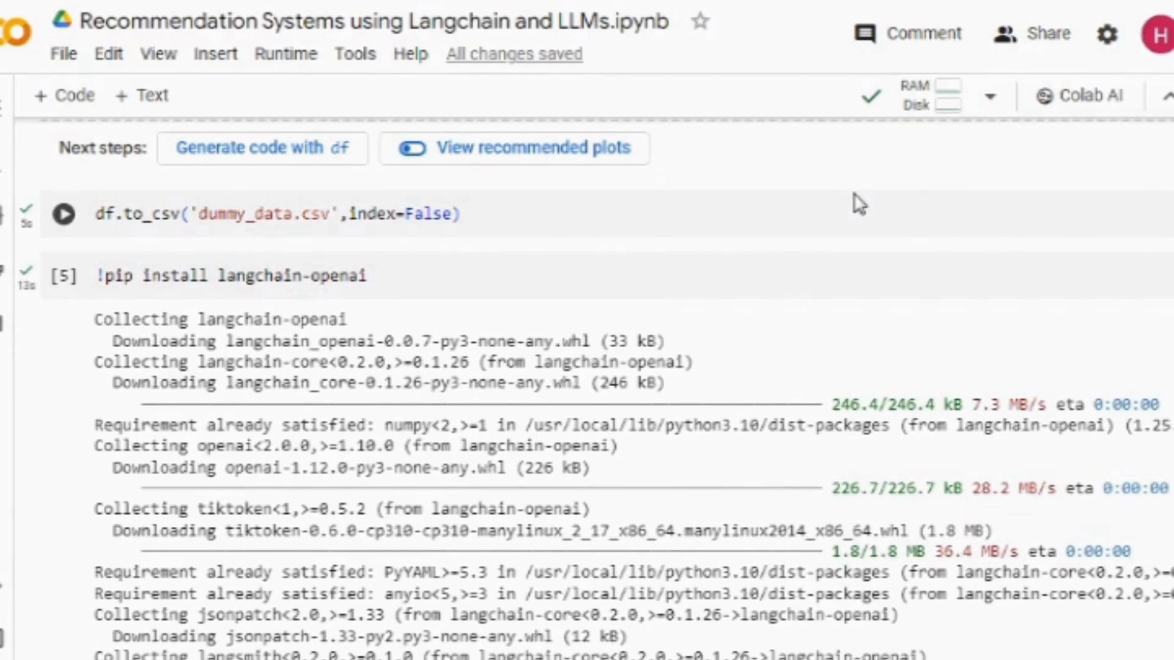
mouse_move(808, 208)
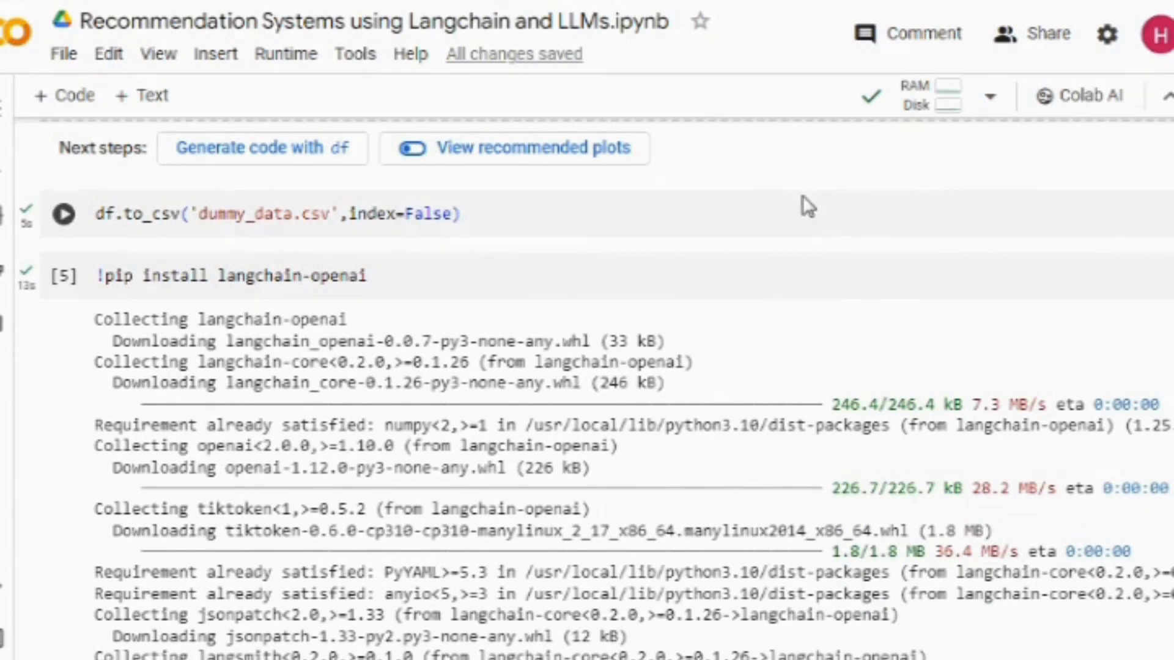
mouse_move(760, 202)
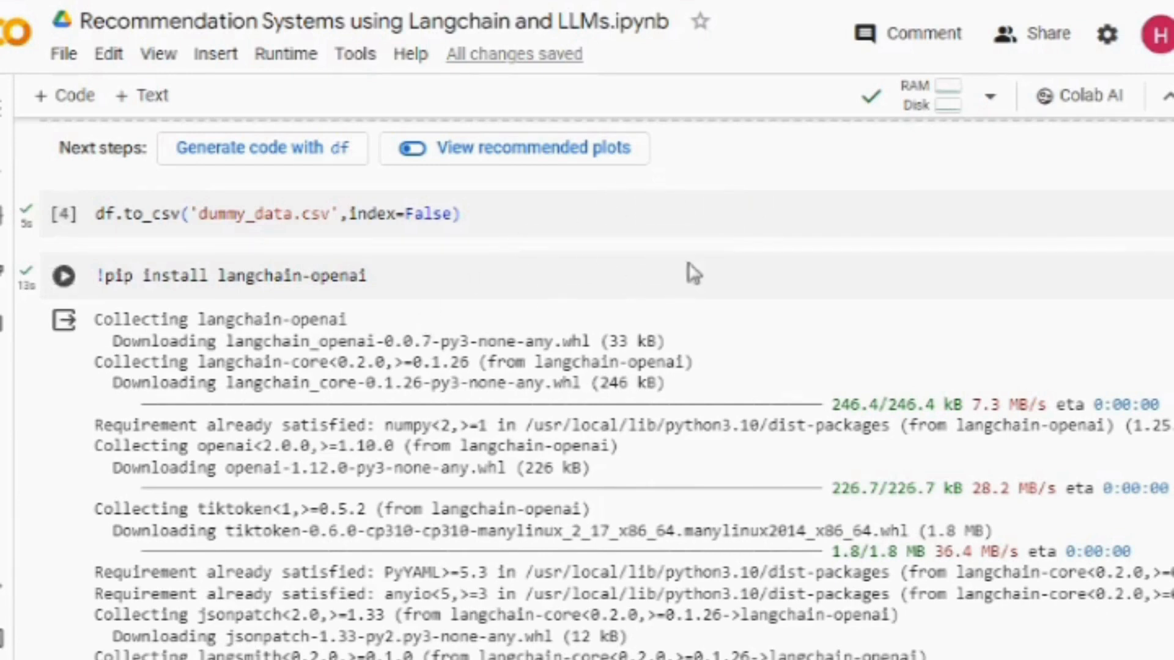
scroll("down", 3)
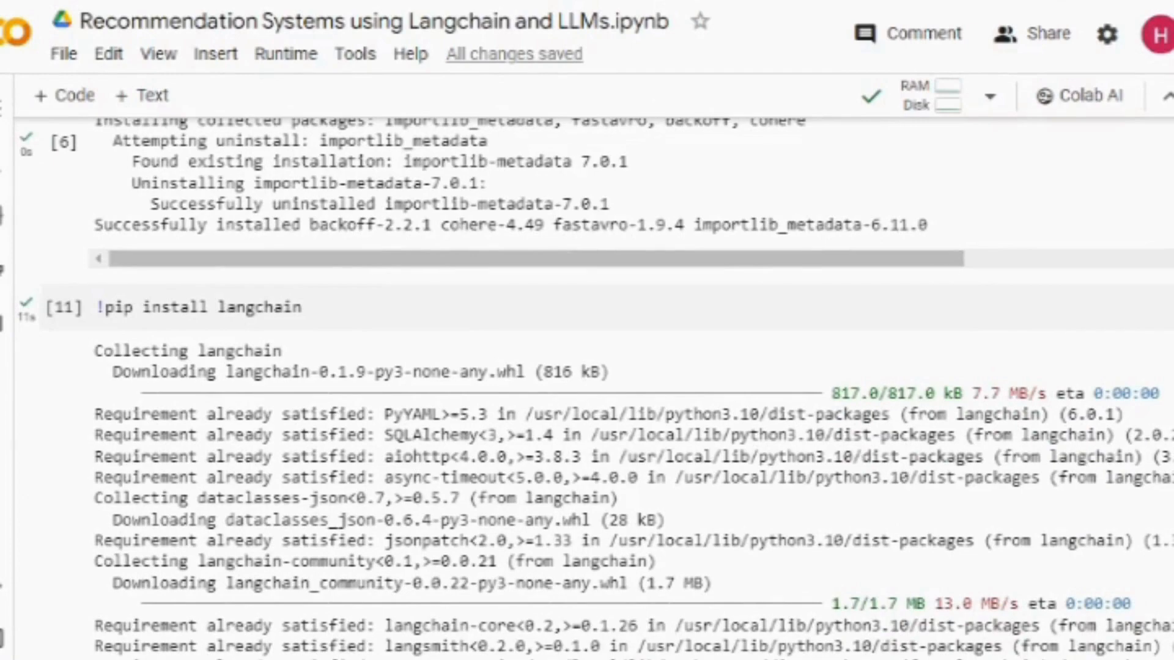
scroll("down", 3)
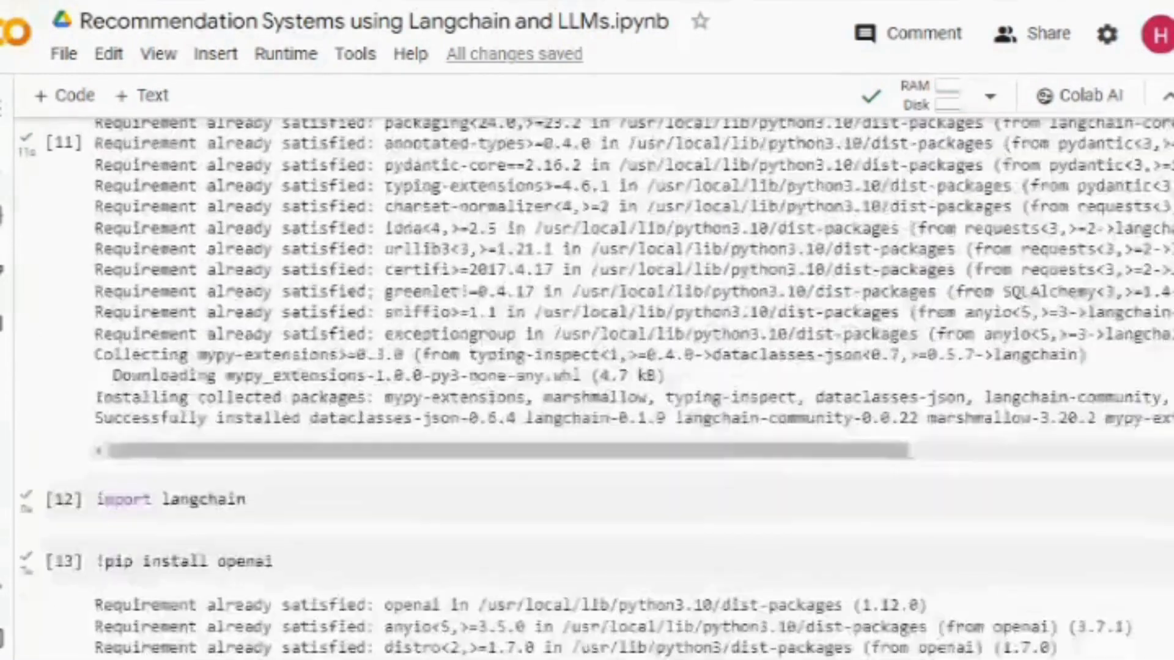
scroll("down", 3)
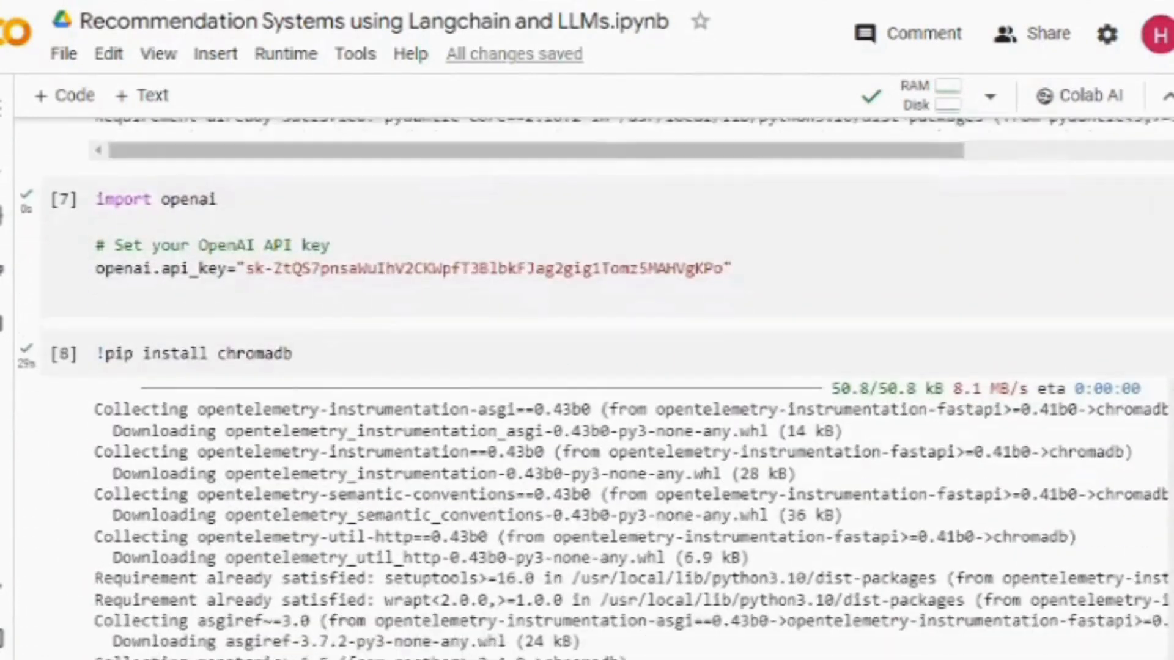
scroll("down", 3)
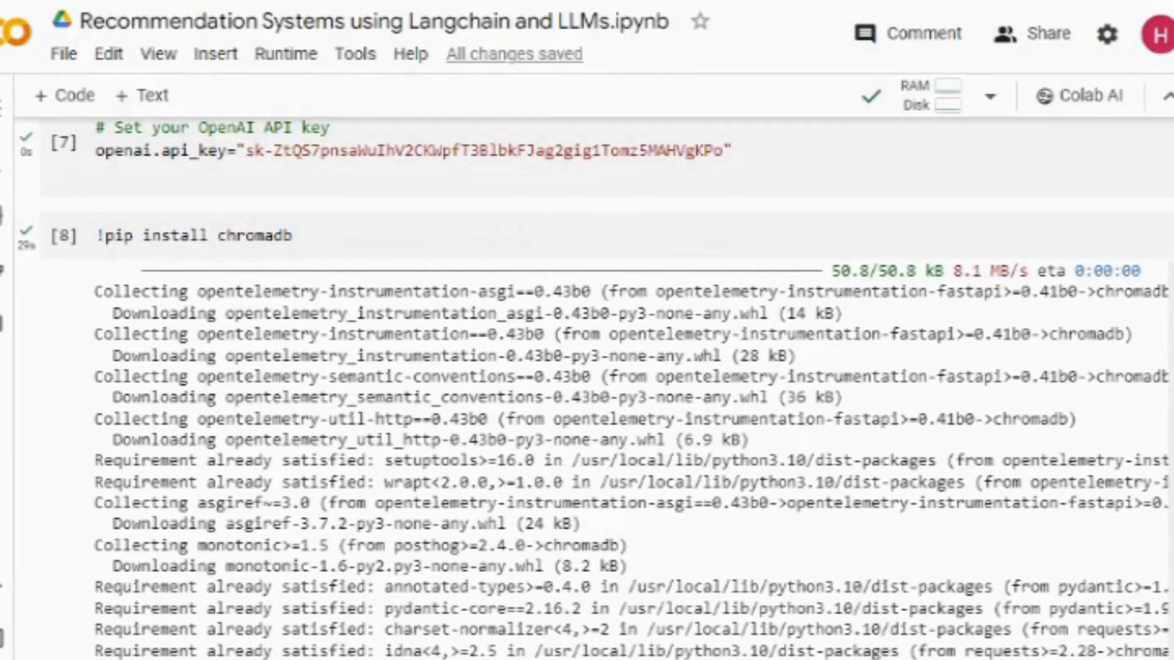
scroll("down", 3)
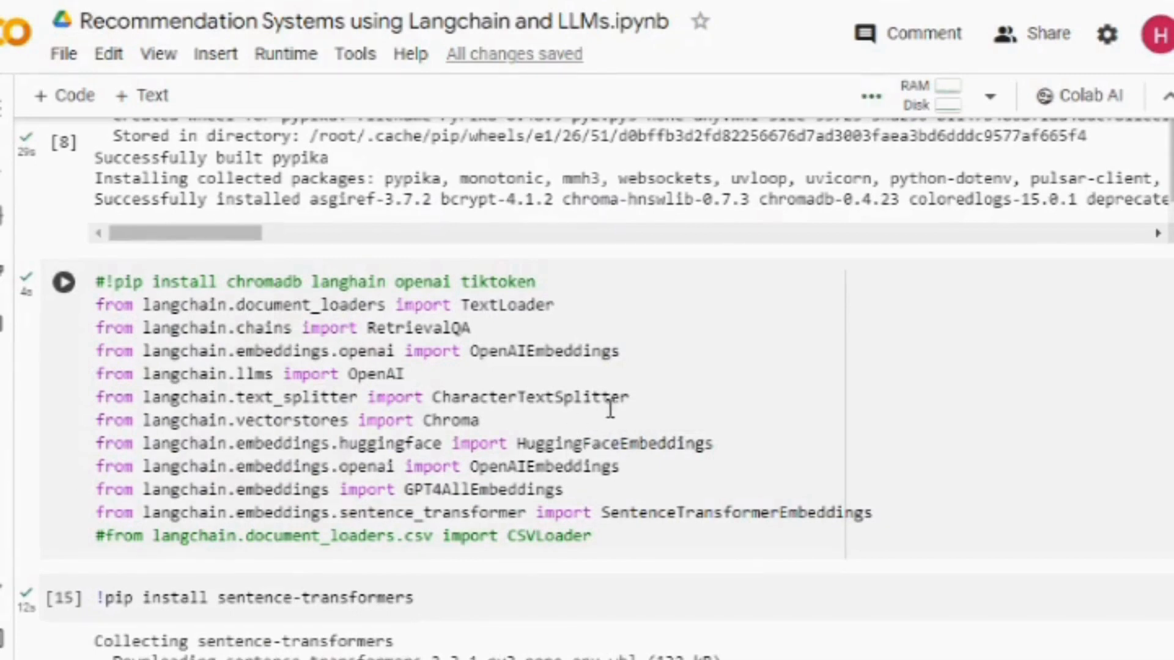
mouse_move(451, 328)
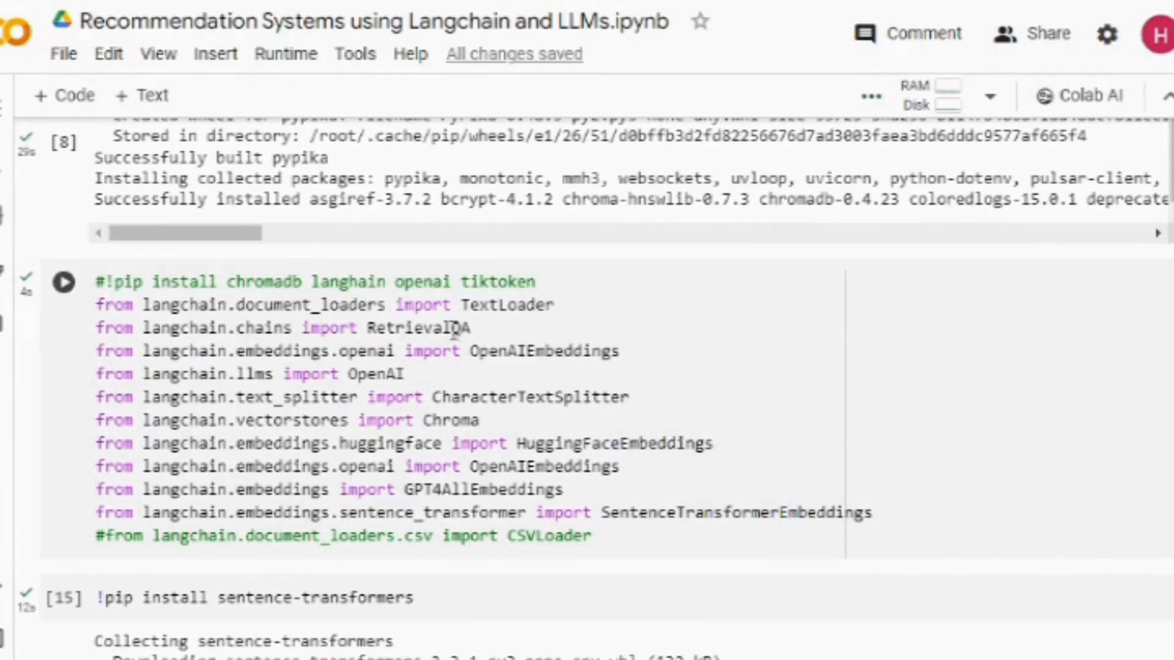
left_click(483, 328)
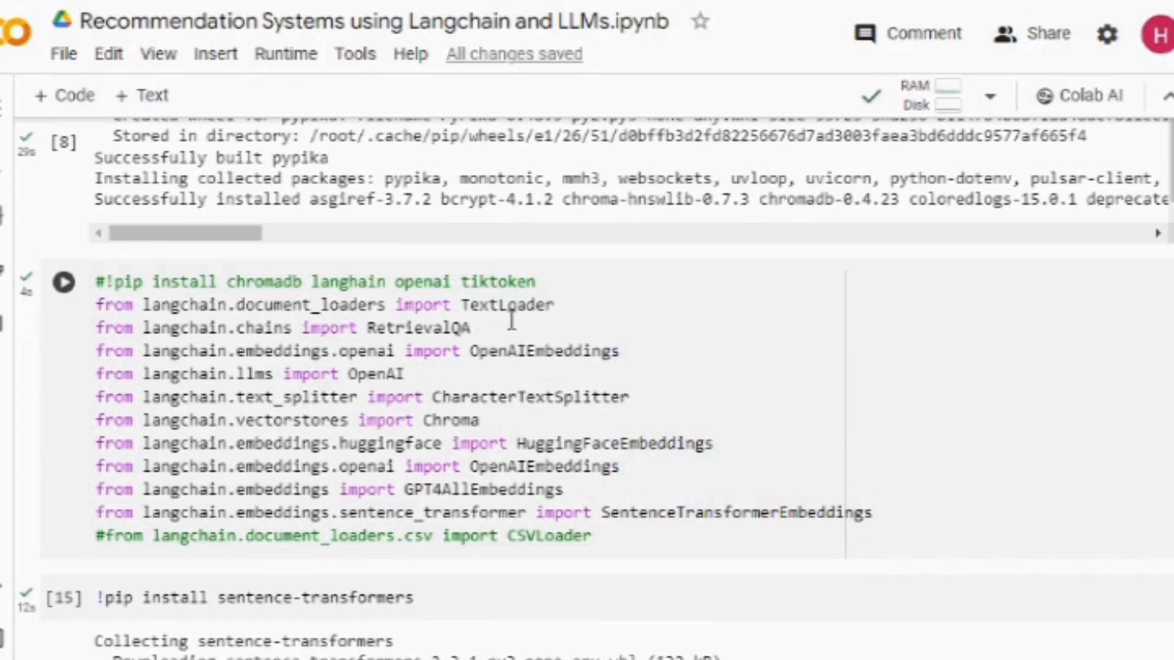
scroll("down", 3)
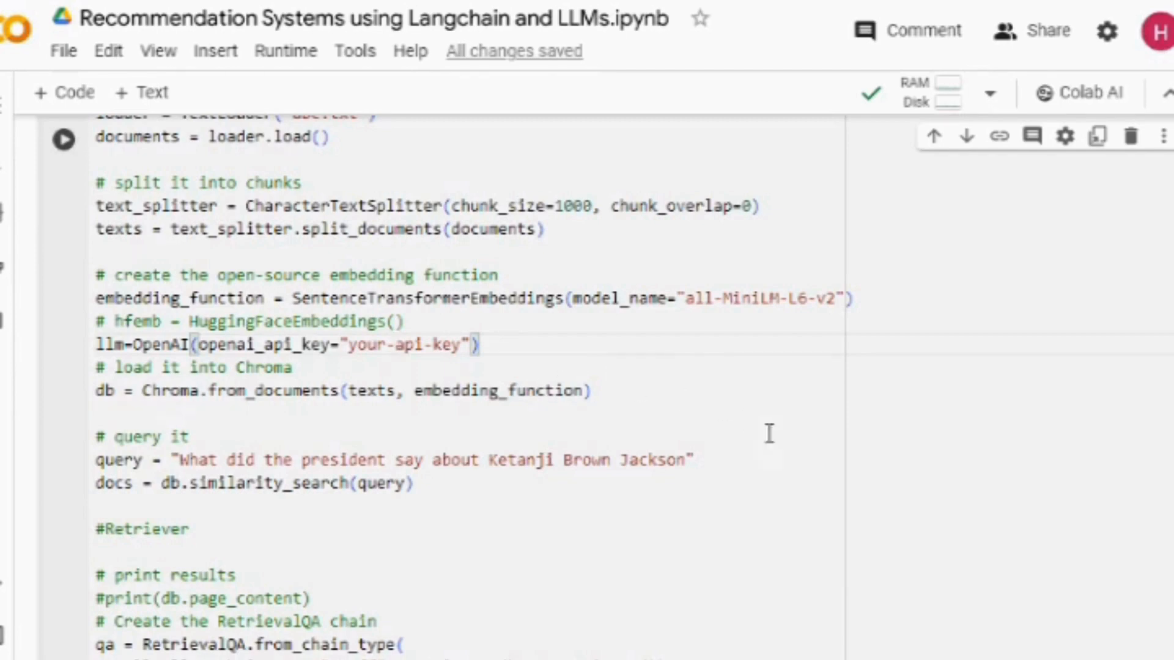
mouse_move(820, 419)
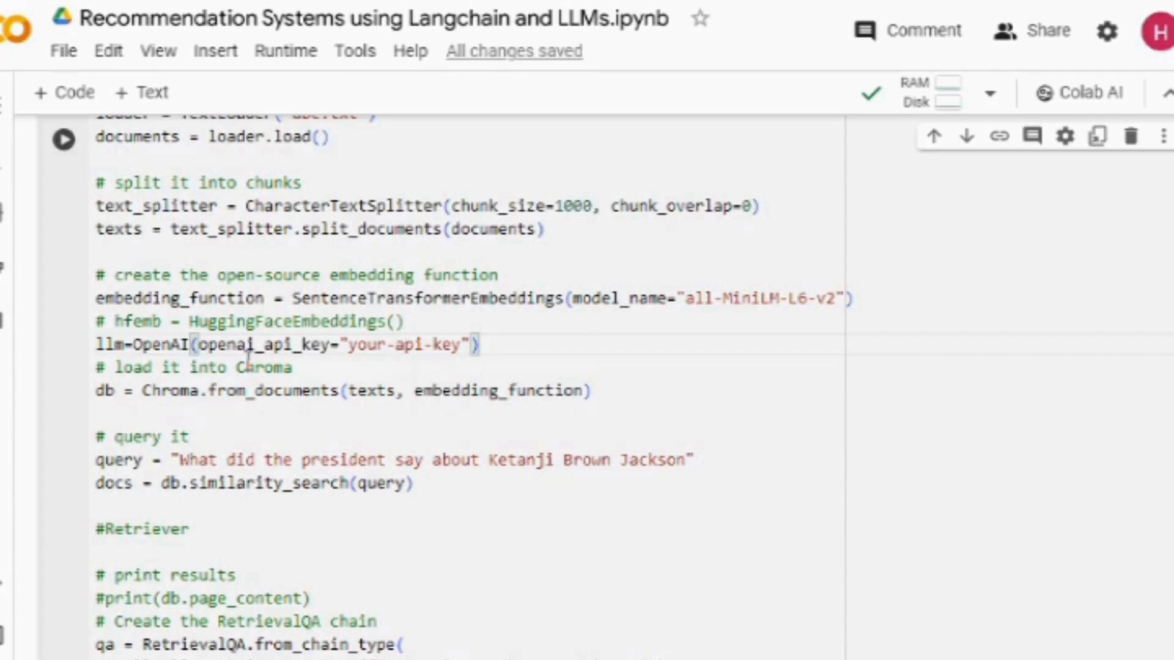
mouse_move(322, 374)
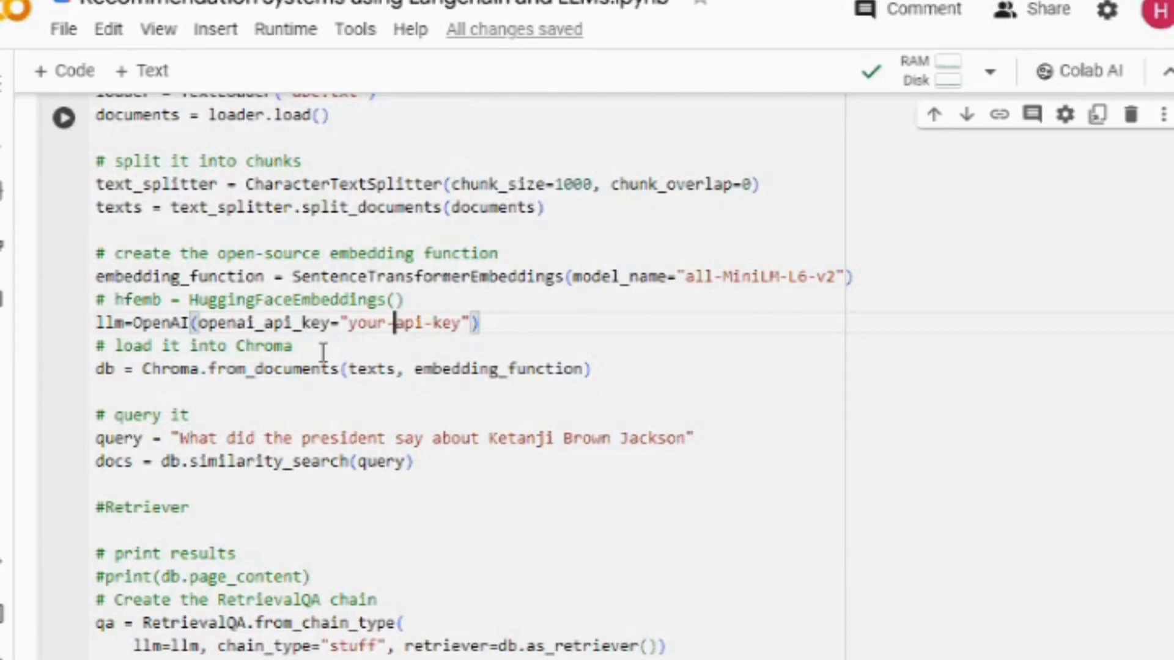
mouse_move(87, 643)
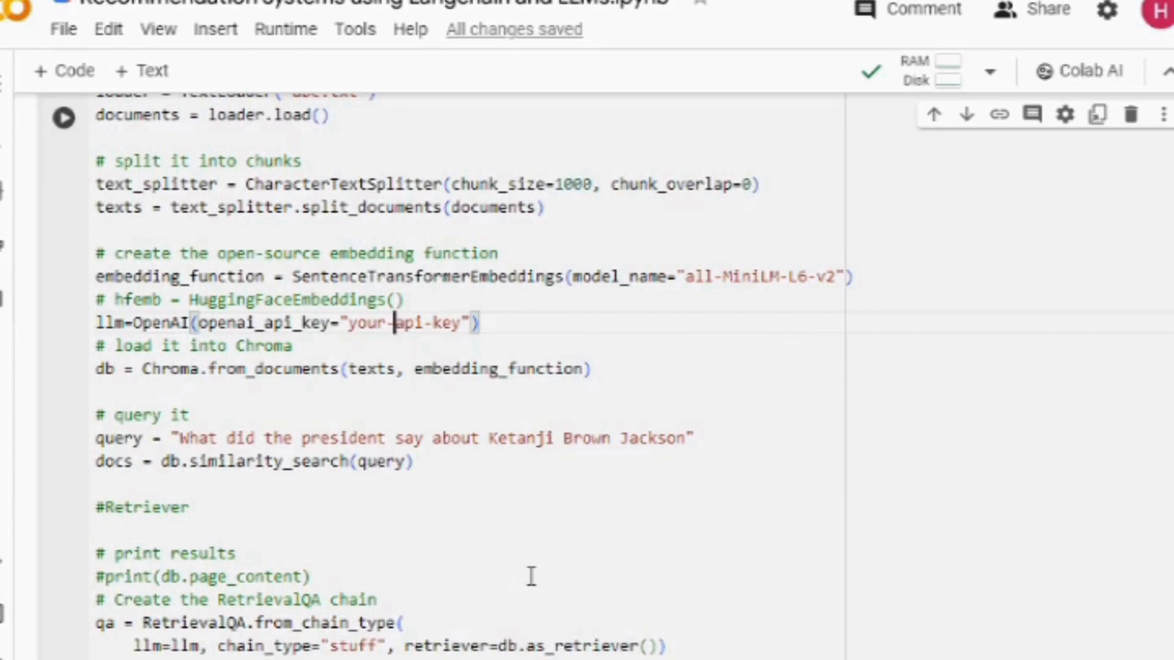
mouse_move(584, 564)
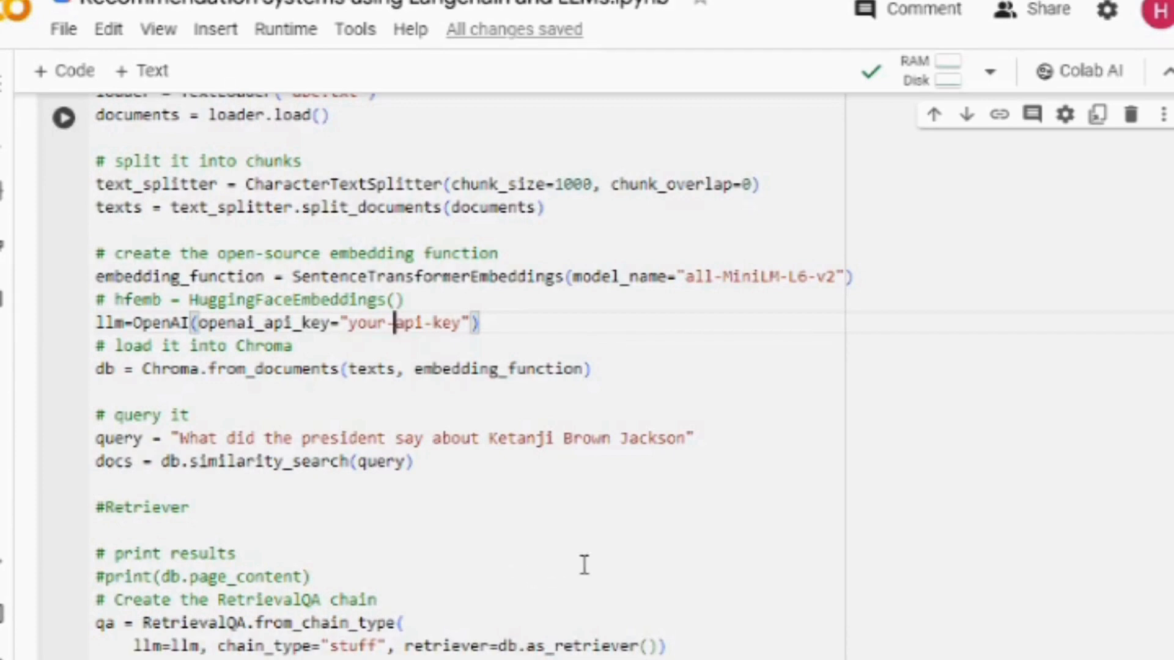
mouse_move(1143, 567)
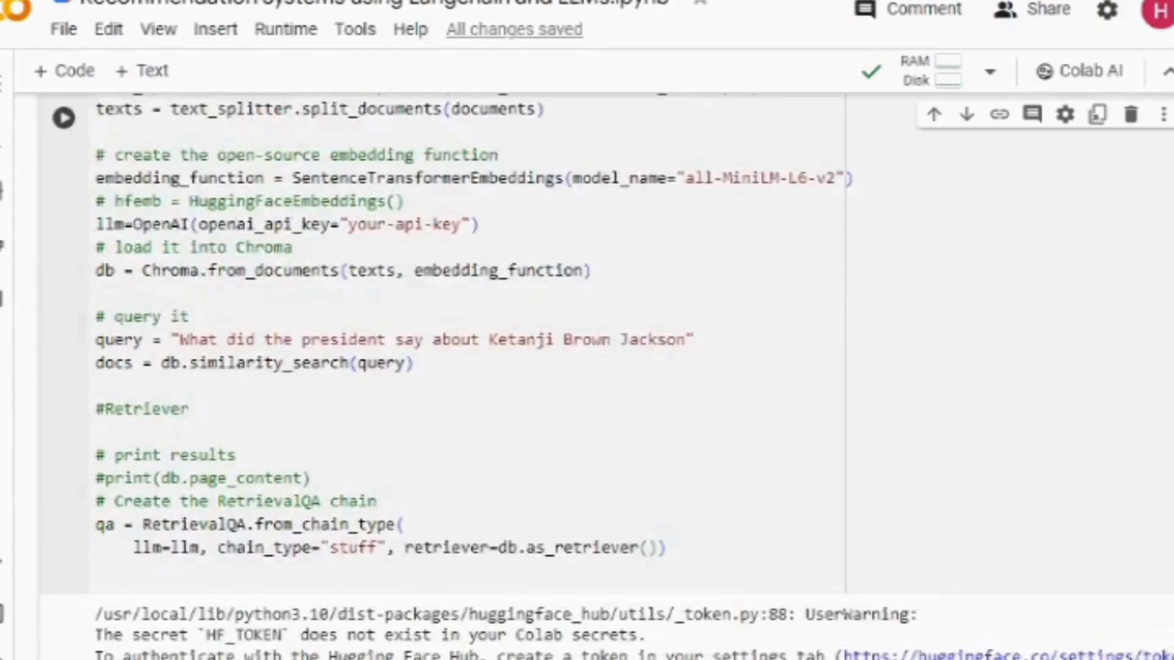
scroll("down", 3)
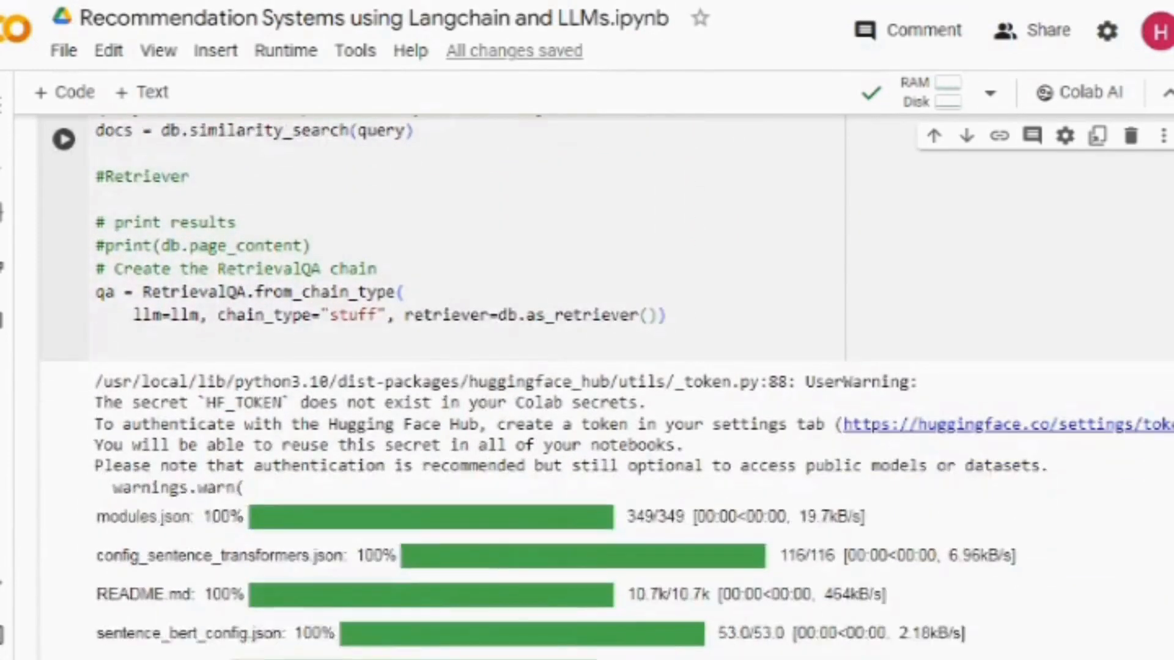
scroll("down", 3)
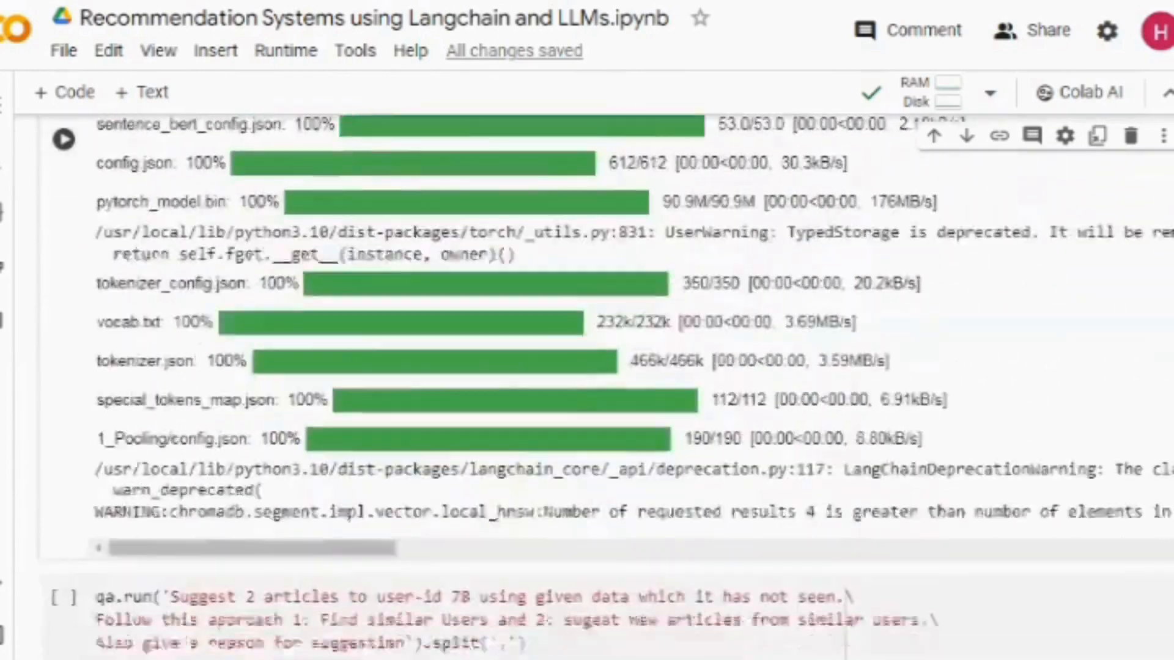
scroll("down", 3)
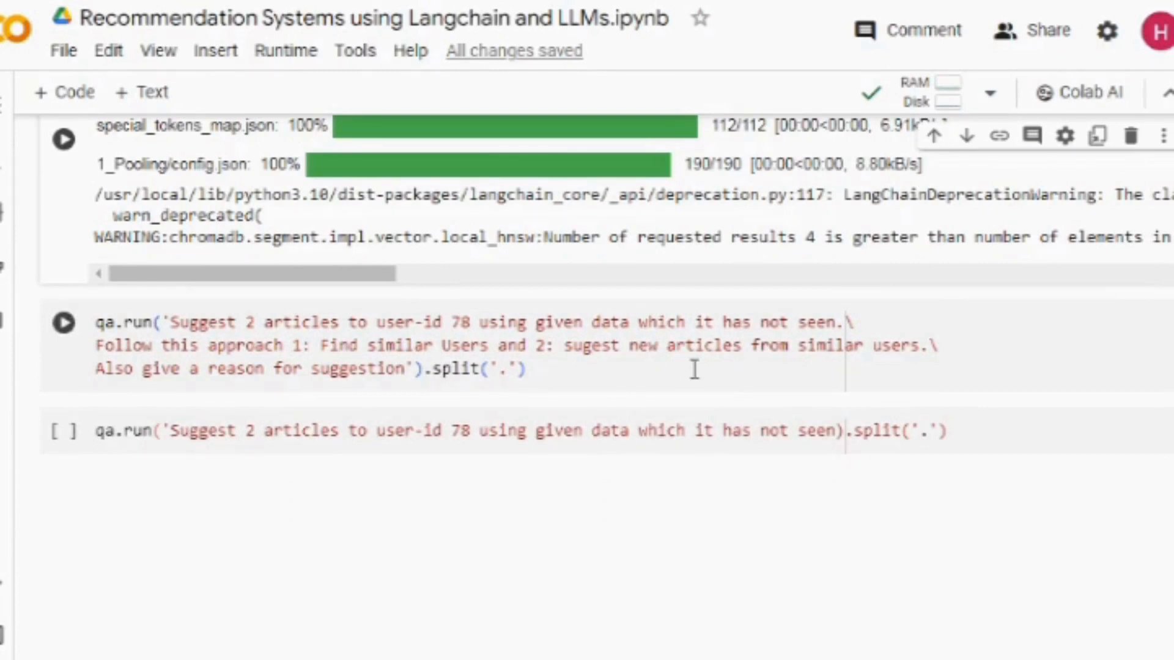
mouse_move(471, 322)
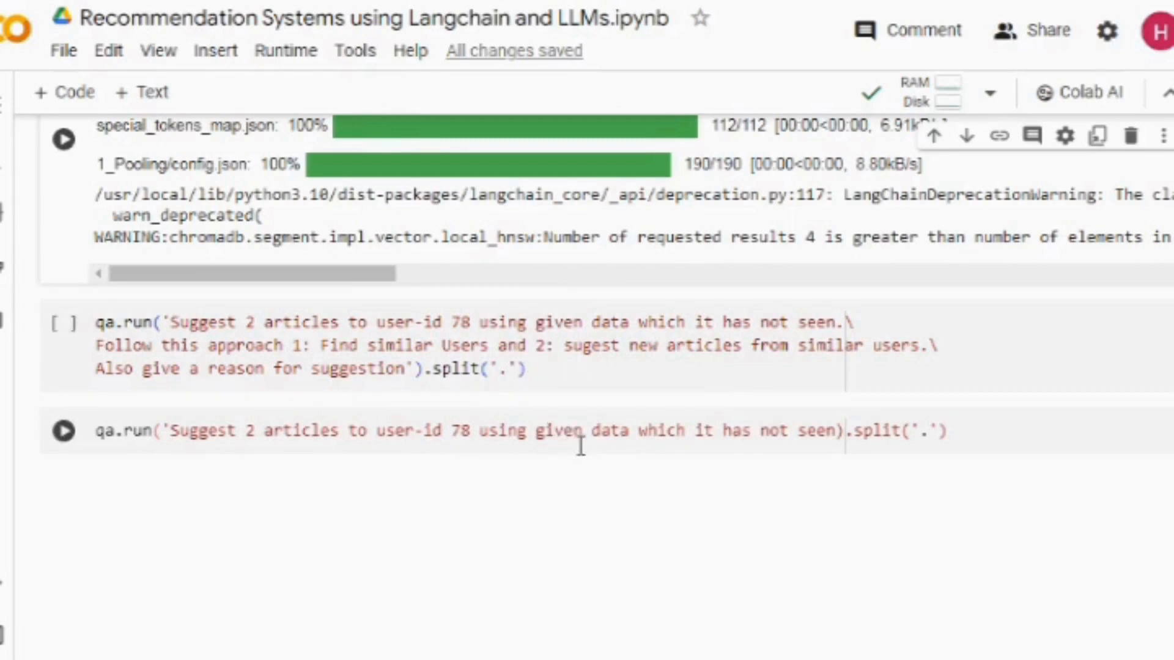
mouse_move(591, 441)
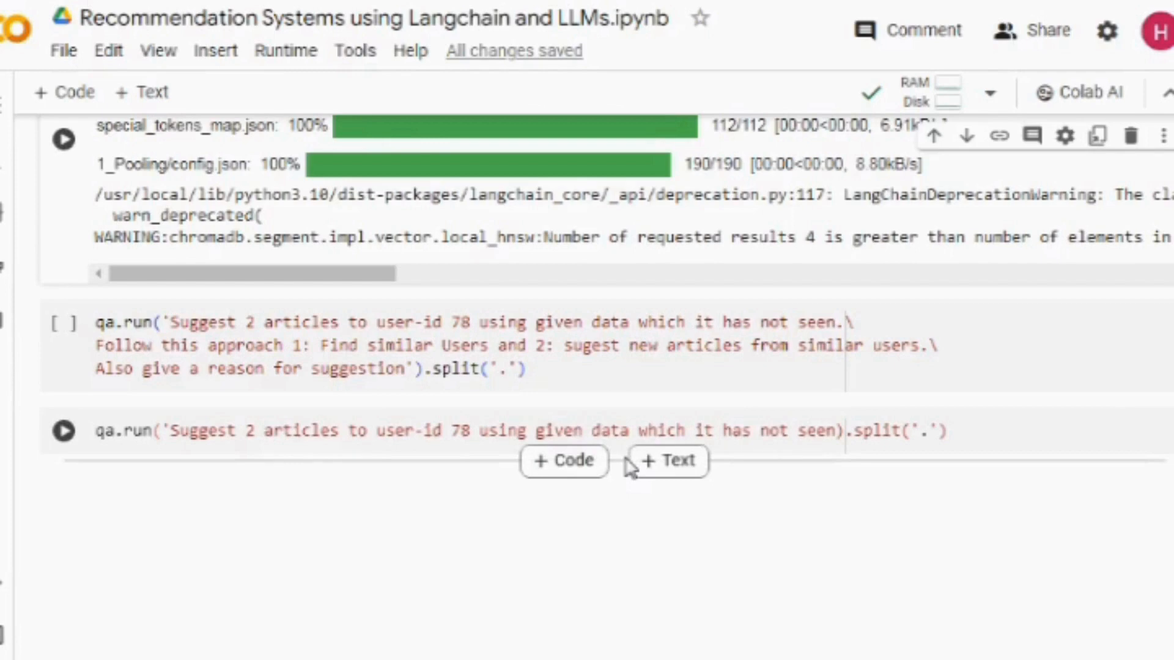